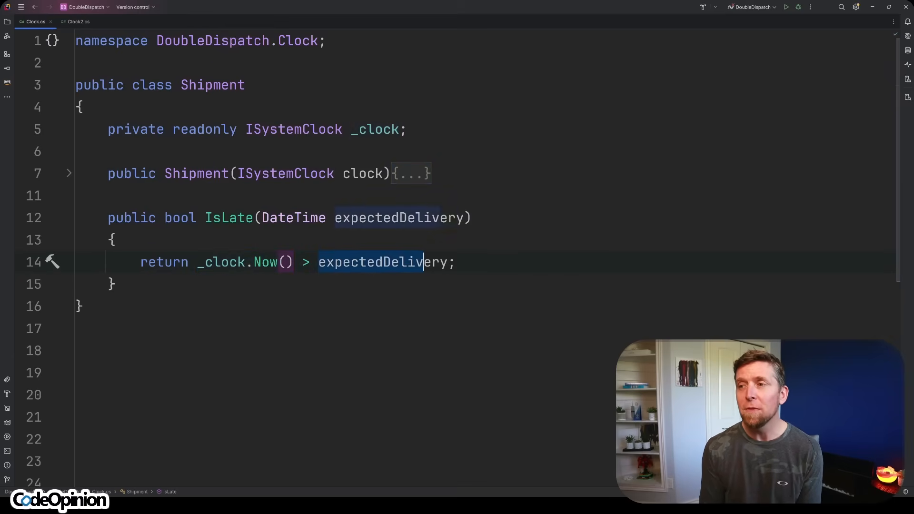
- Close the Clock.cs tab to reveal Clock2.cs with IDeliveryTimingPolicy and StandardDeliveryTiming
{"action": "left_click", "coordinate": [78, 21]}
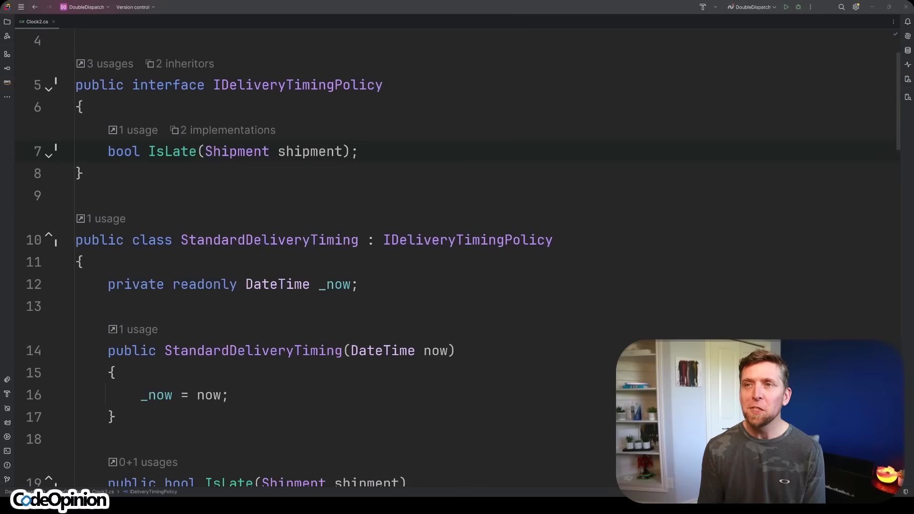
{"action": "double_click", "coordinate": [297, 85]}
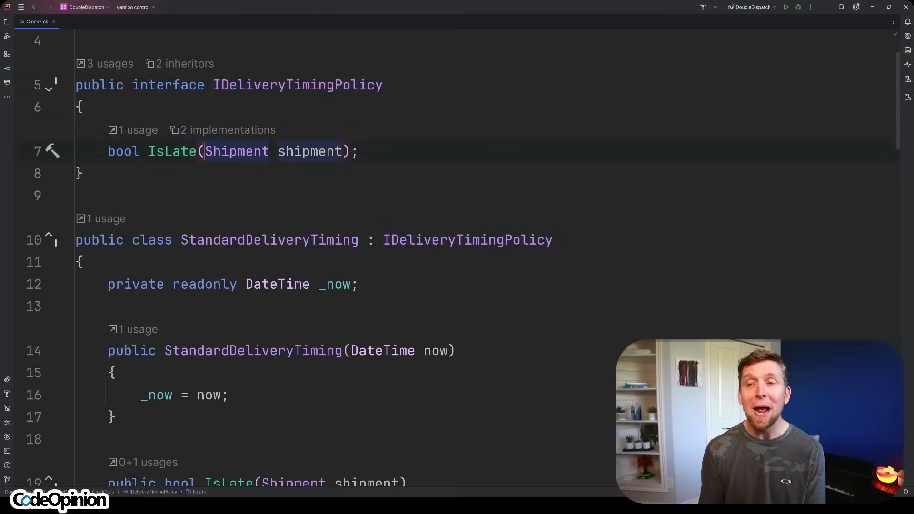
{"action": "scroll", "scroll_direction": "down", "scroll_amount": 3}
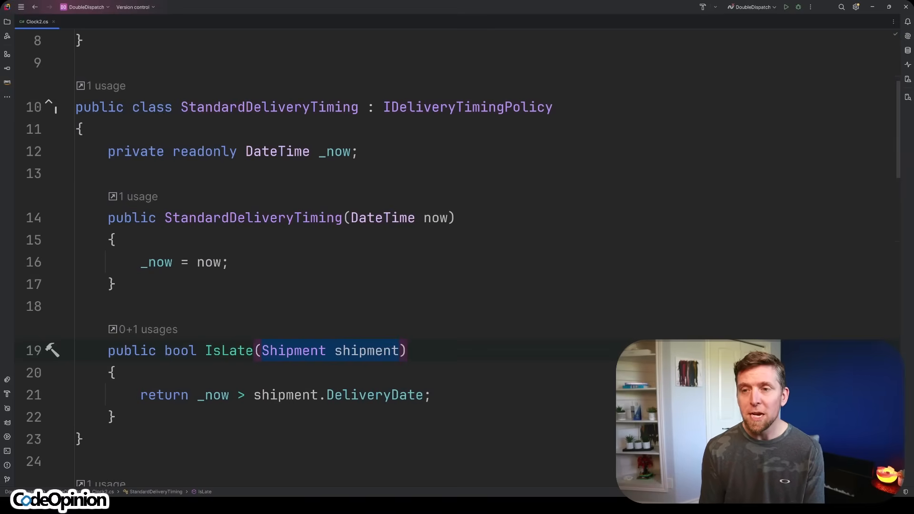
{"action": "scroll", "scroll_direction": "down", "scroll_amount": 3}
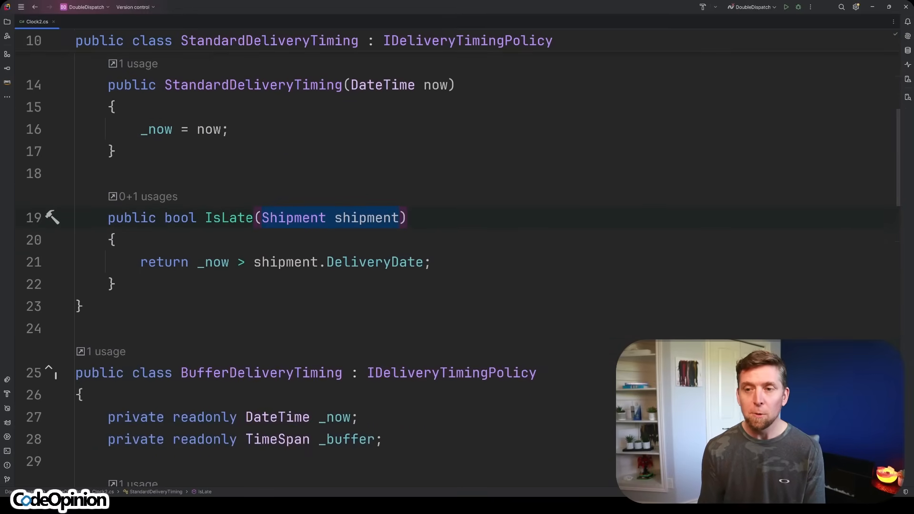
{"action": "scroll", "scroll_direction": "down", "scroll_amount": 3}
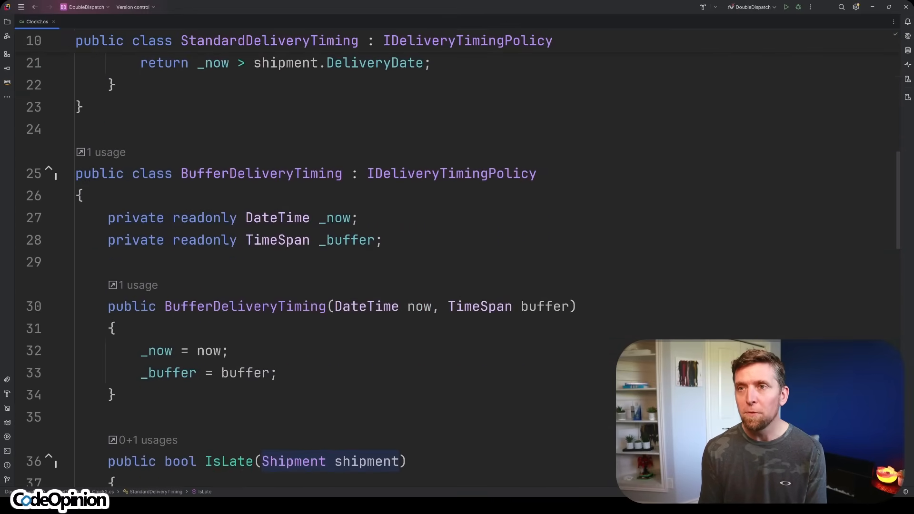
{"action": "scroll", "scroll_direction": "down", "scroll_amount": 3}
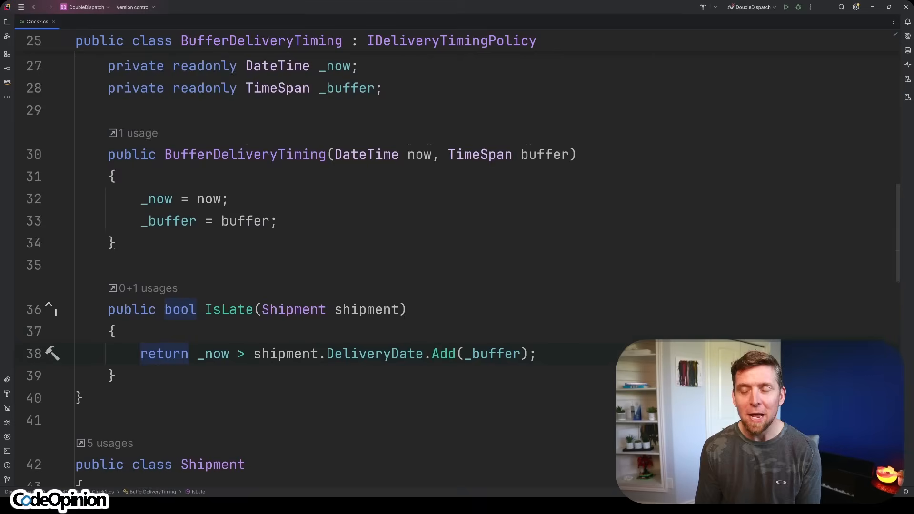
{"action": "scroll", "scroll_direction": "down", "scroll_amount": 3}
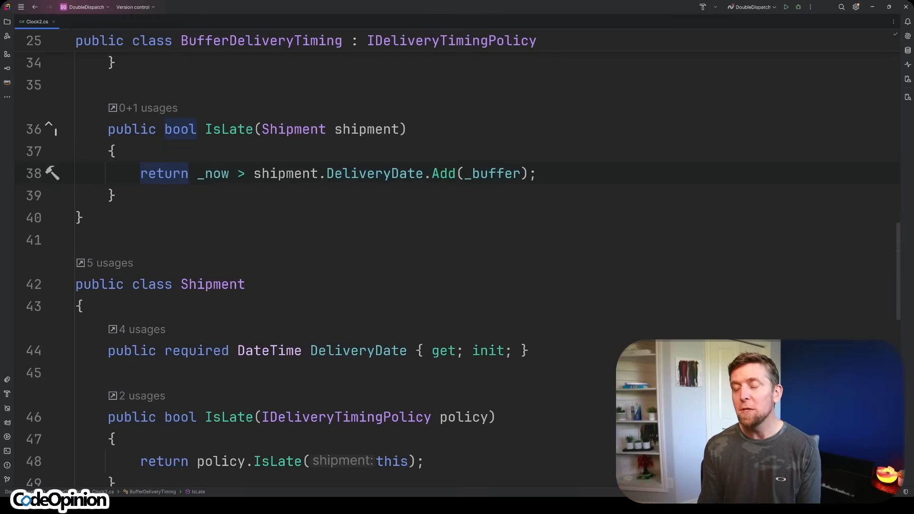
{"action": "scroll", "scroll_direction": "down", "scroll_amount": 3}
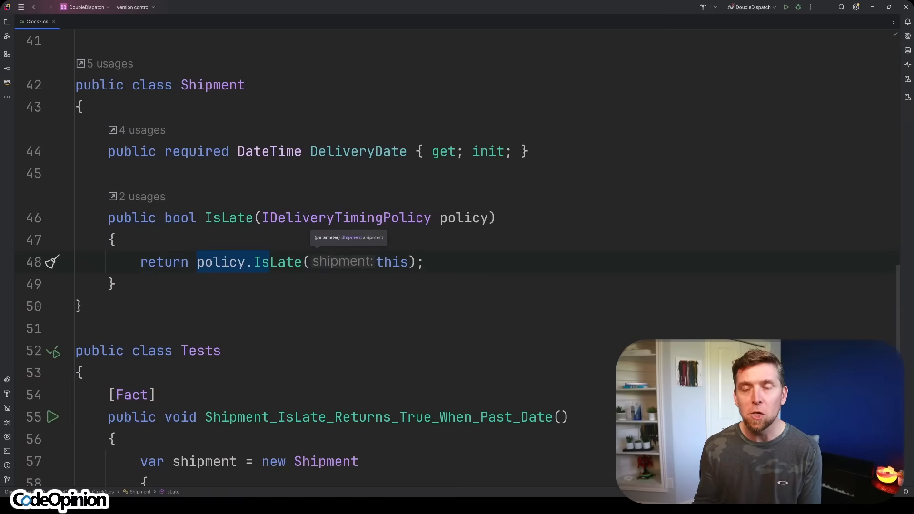
{"action": "scroll", "scroll_direction": "down", "scroll_amount": 3}
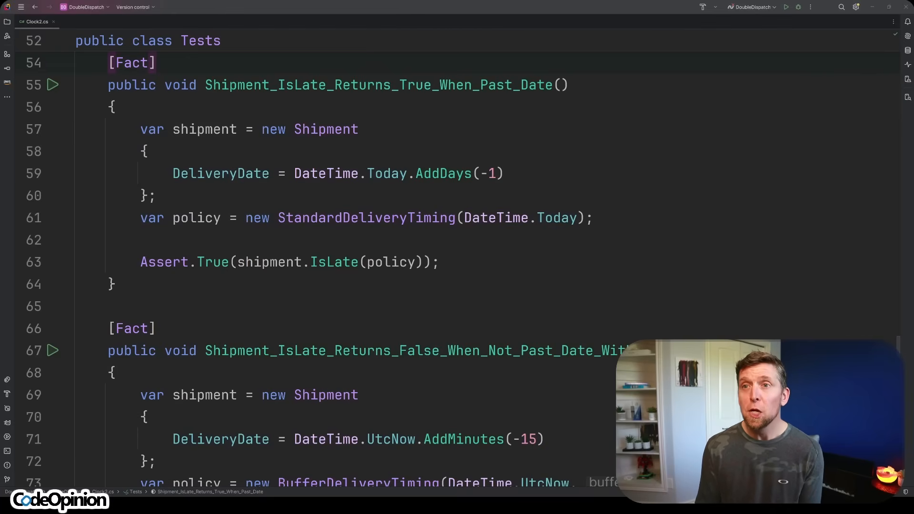
- Highlight the policy setup line, then scroll to the 30-minute BufferDeliveryTiming test
{"action": "left_click", "coordinate": [589, 218]}
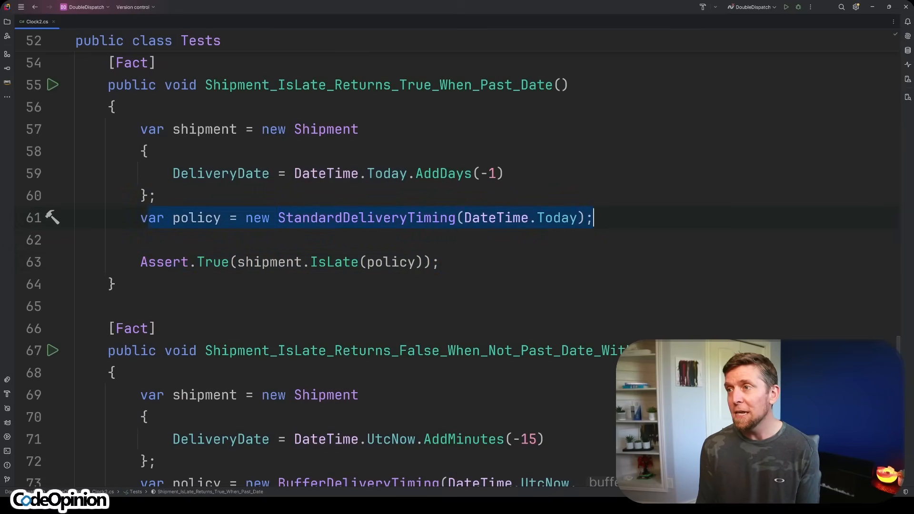
{"action": "scroll", "scroll_direction": "down", "scroll_amount": 3}
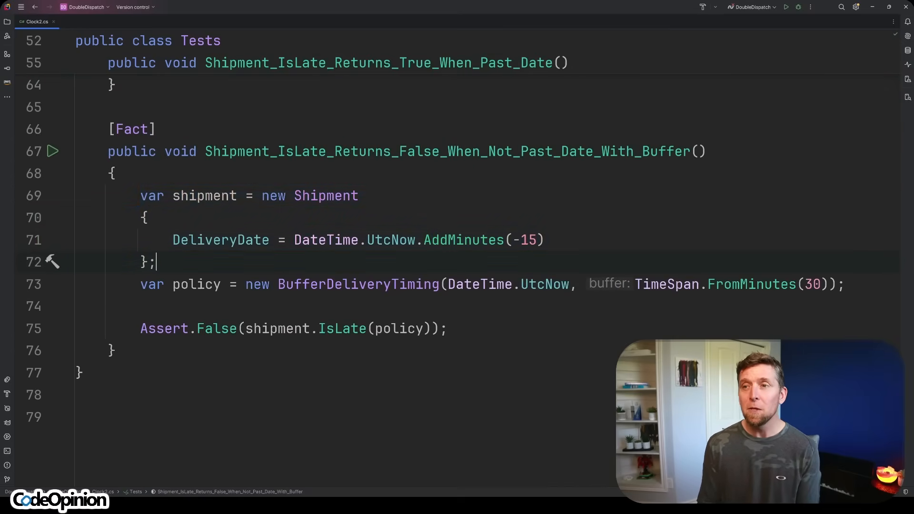
{"action": "mouse_move", "coordinate": [221, 239]}
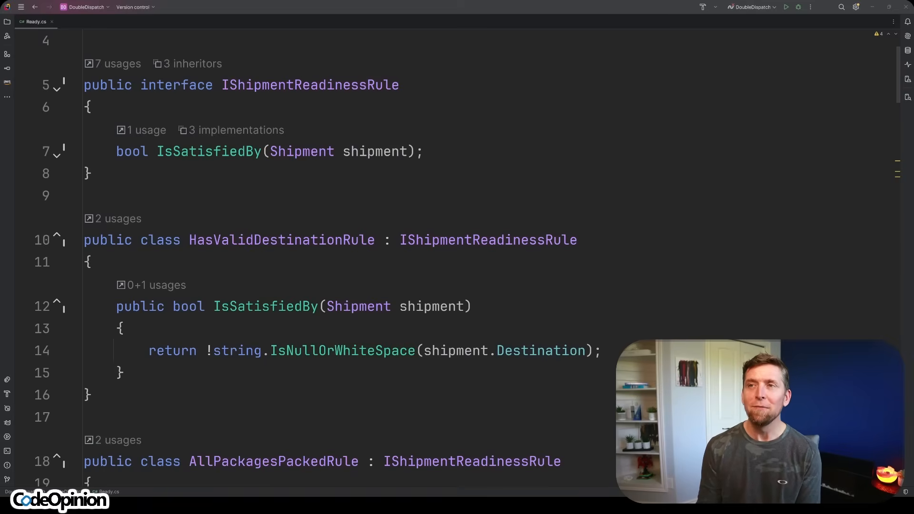
{"action": "left_click", "coordinate": [309, 85]}
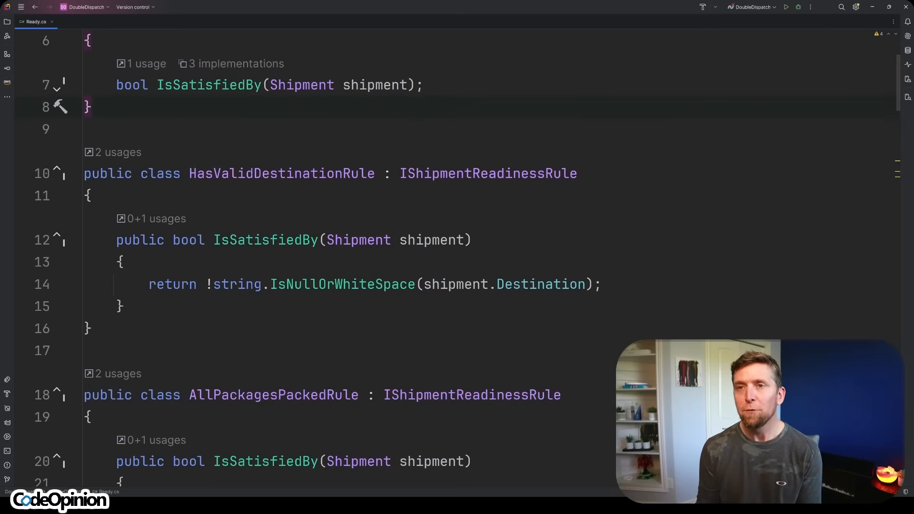
{"action": "left_click", "coordinate": [194, 174]}
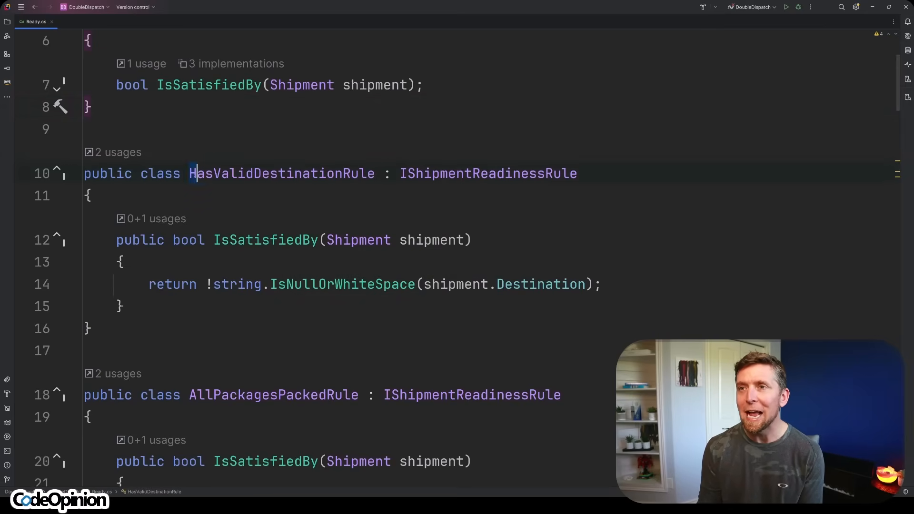
{"action": "double_click", "coordinate": [282, 173]}
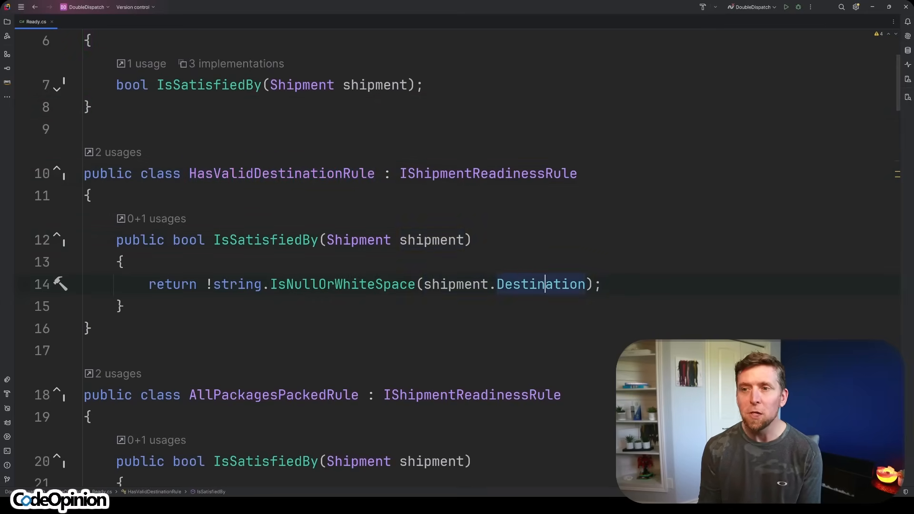
{"action": "scroll", "scroll_direction": "down", "scroll_amount": 3}
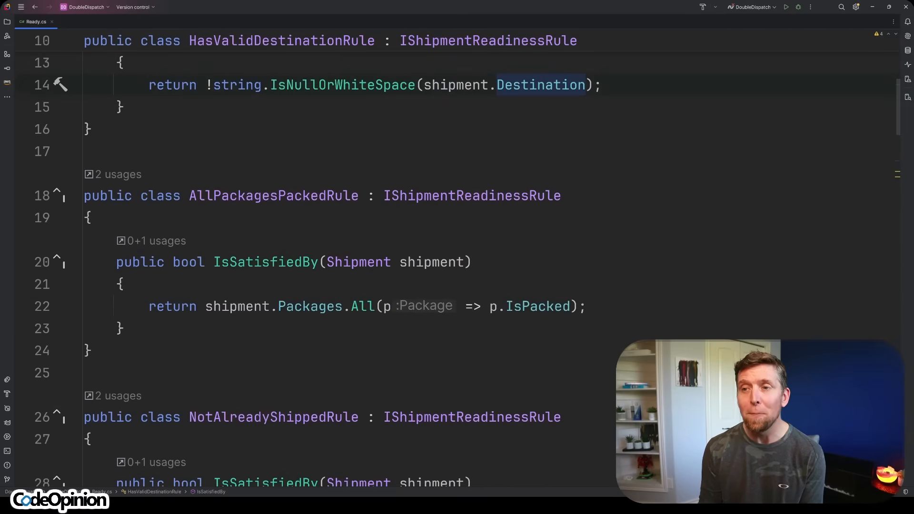
{"action": "left_click", "coordinate": [309, 306]}
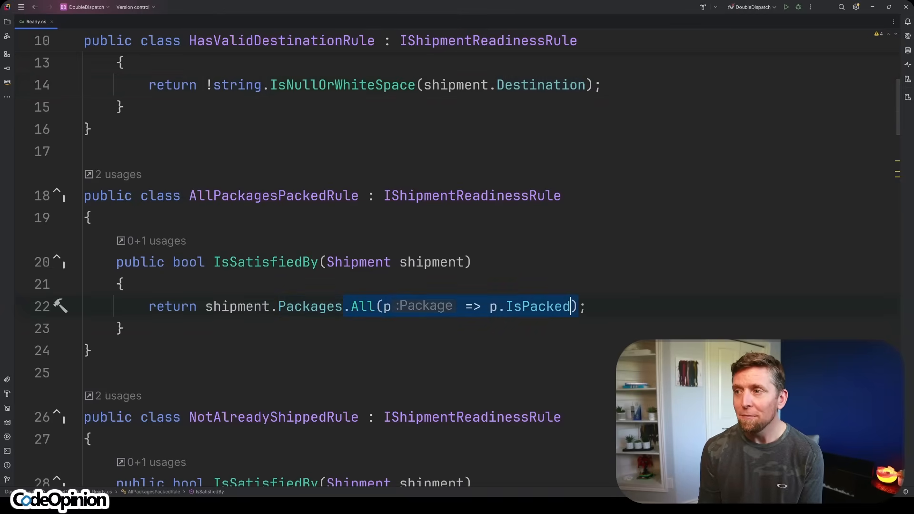
{"action": "scroll", "scroll_direction": "down", "scroll_amount": 3}
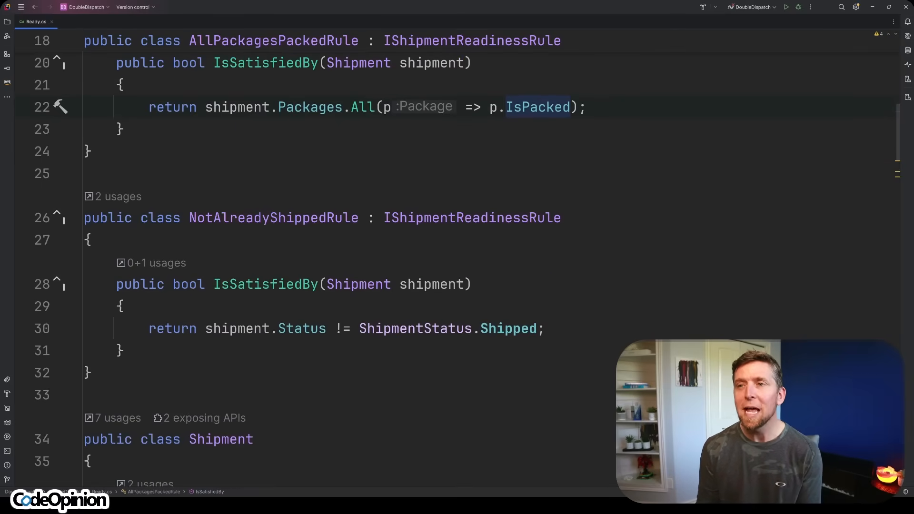
{"action": "double_click", "coordinate": [273, 218]}
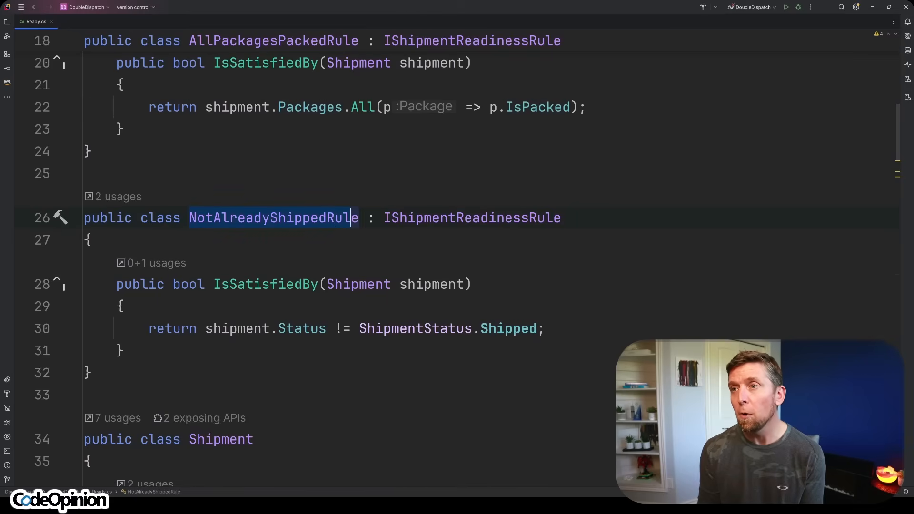
{"action": "left_click", "coordinate": [303, 328]}
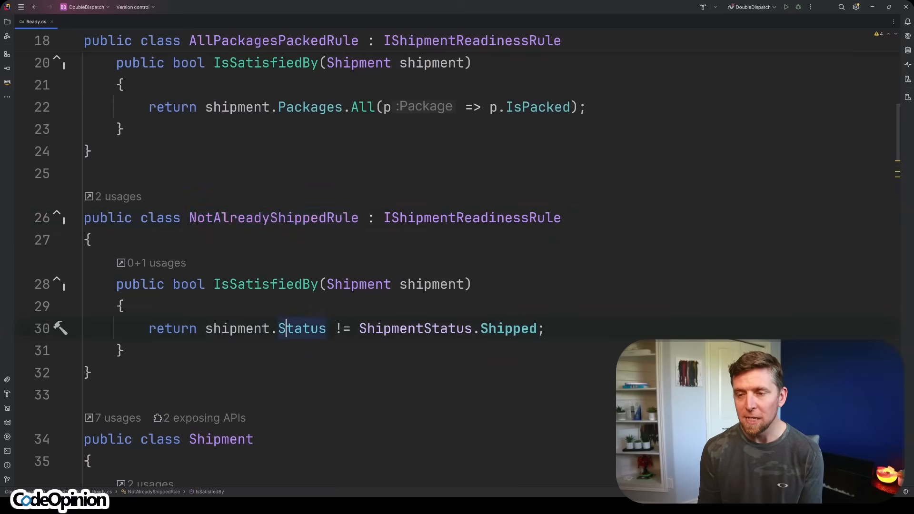
{"action": "scroll", "scroll_direction": "down", "scroll_amount": 3}
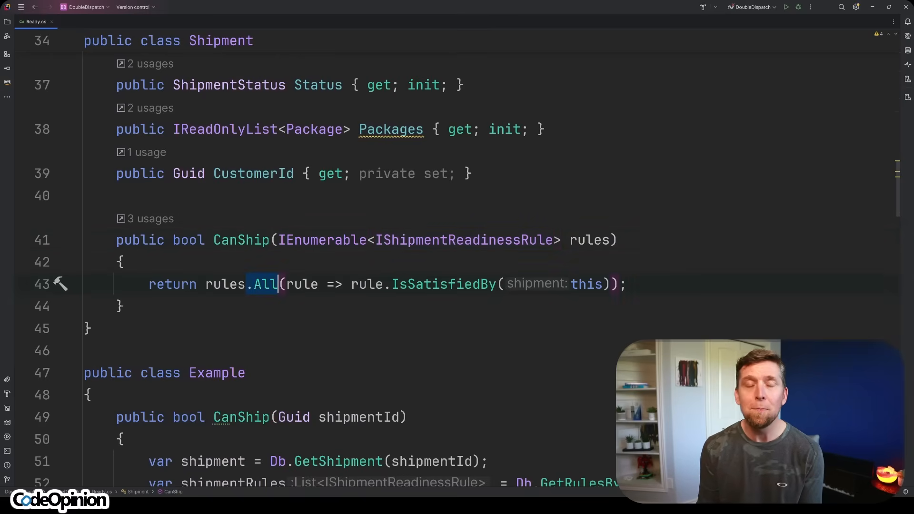
{"action": "scroll", "scroll_direction": "down", "scroll_amount": 3}
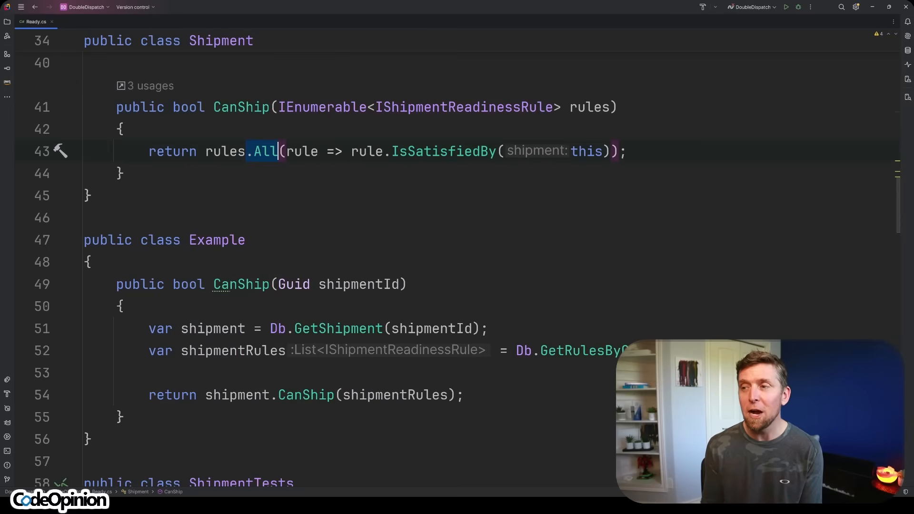
{"action": "scroll", "scroll_direction": "down", "scroll_amount": 3}
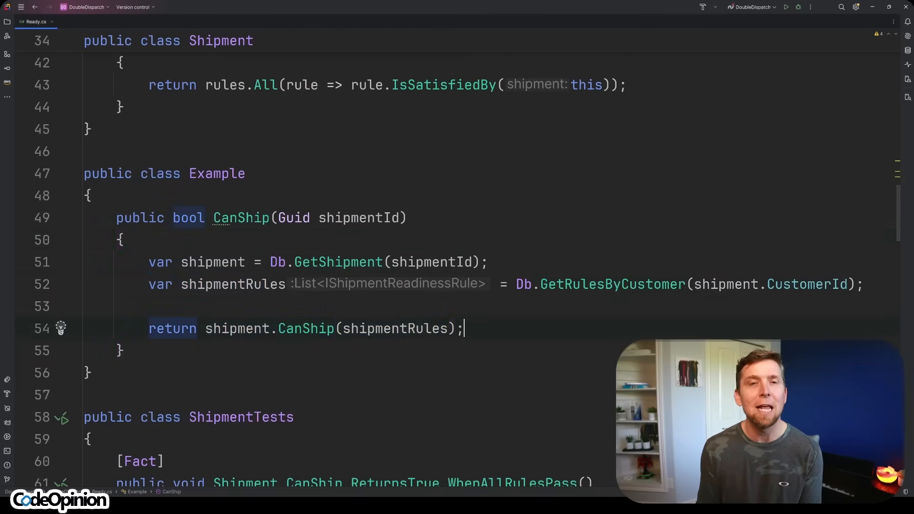
{"action": "scroll", "scroll_direction": "down", "scroll_amount": 3}
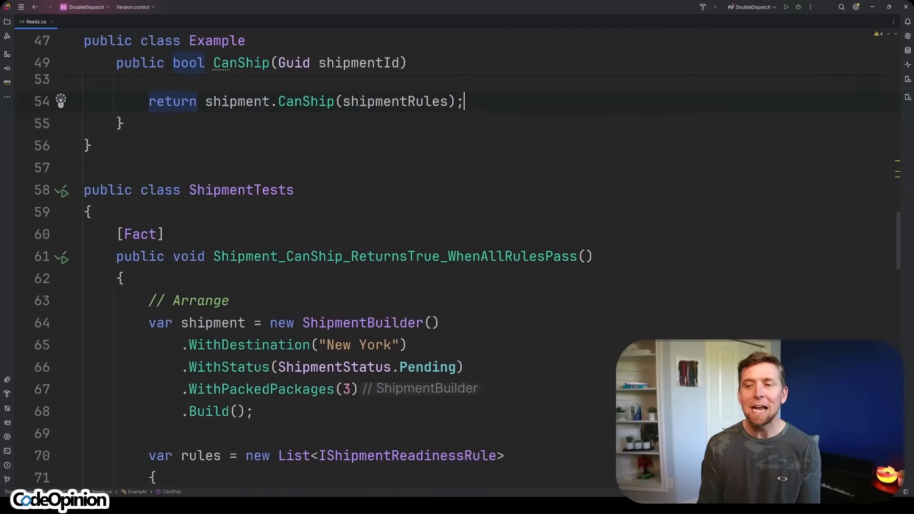
{"action": "scroll", "scroll_direction": "down", "scroll_amount": 3}
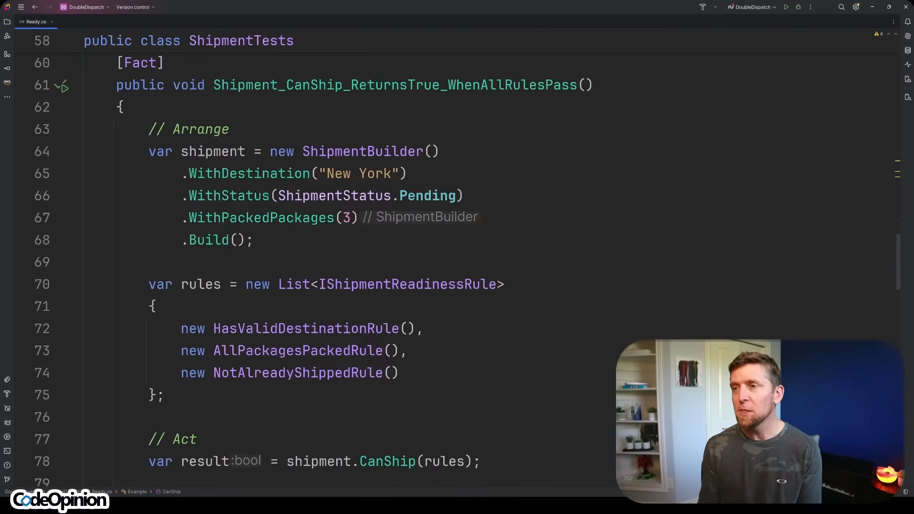
{"action": "scroll", "scroll_direction": "down", "scroll_amount": 3}
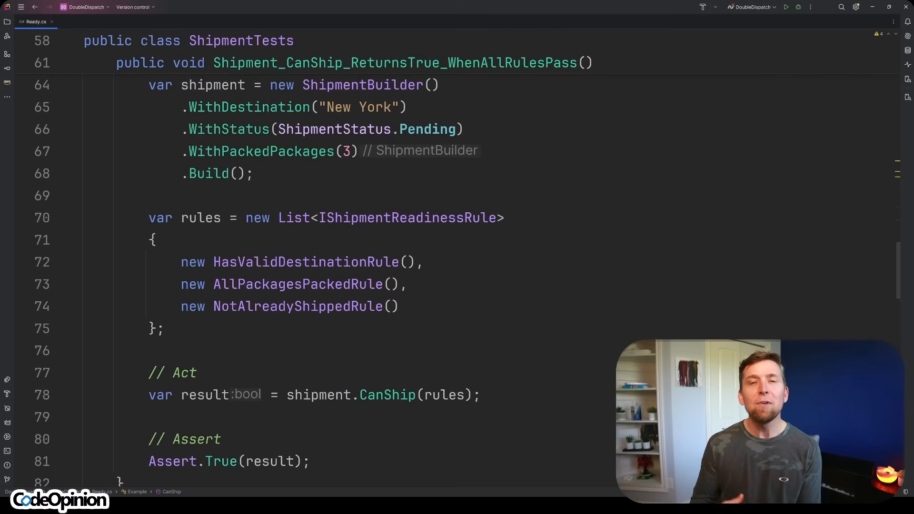
{"action": "scroll", "scroll_direction": "up", "scroll_amount": 3}
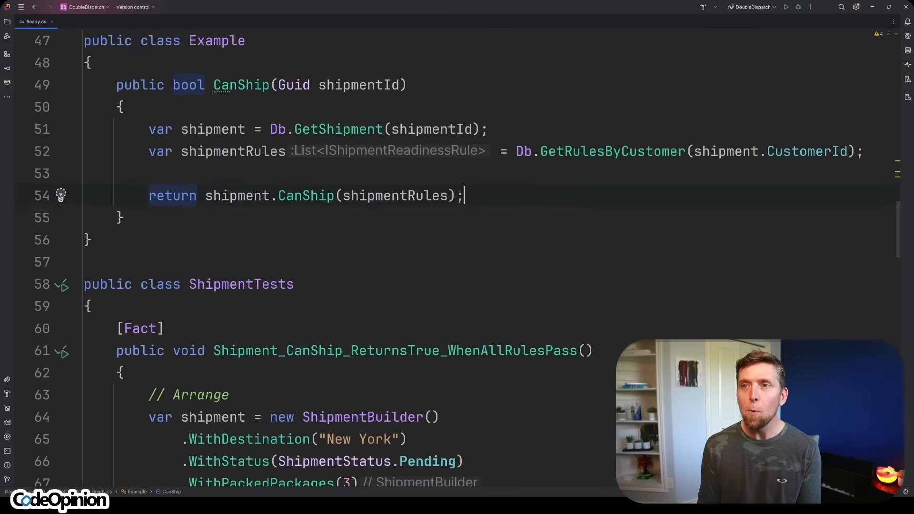
{"action": "scroll", "scroll_direction": "up", "scroll_amount": 3}
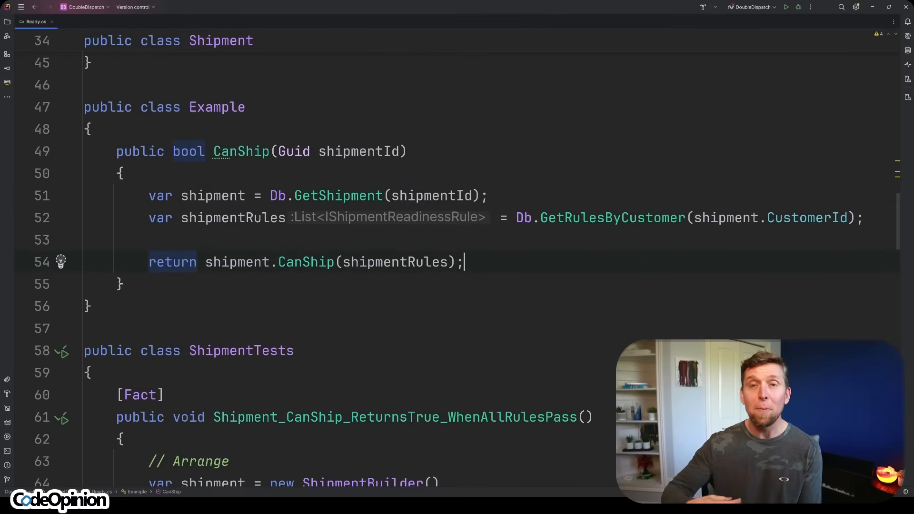